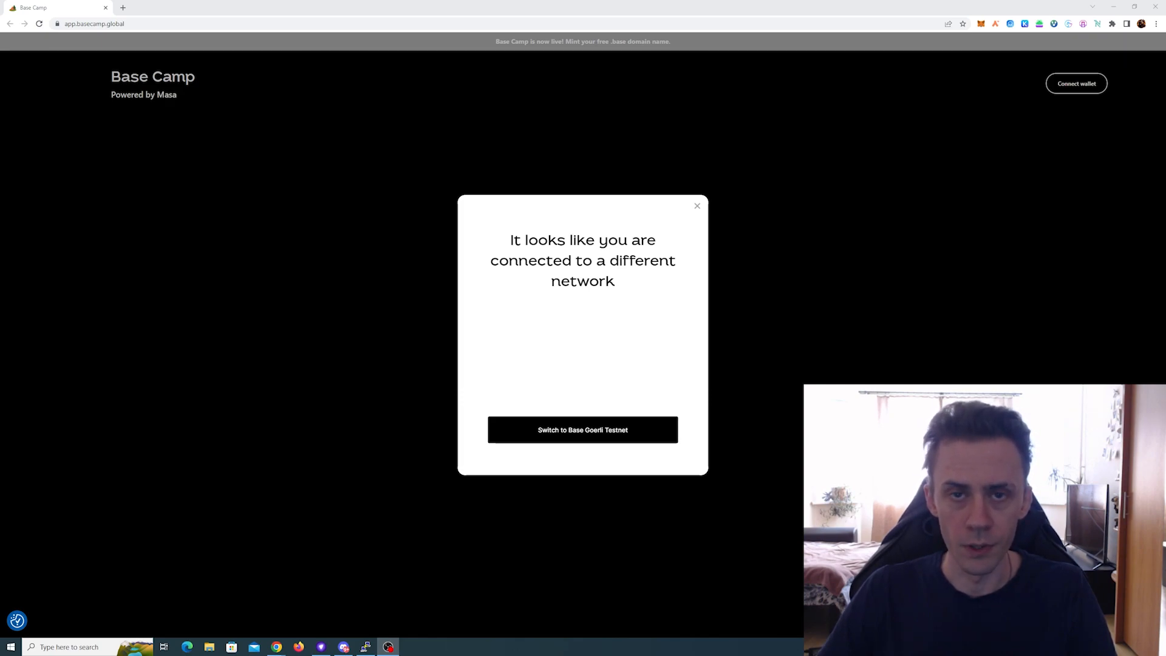
pyautogui.moveTo(706, 82)
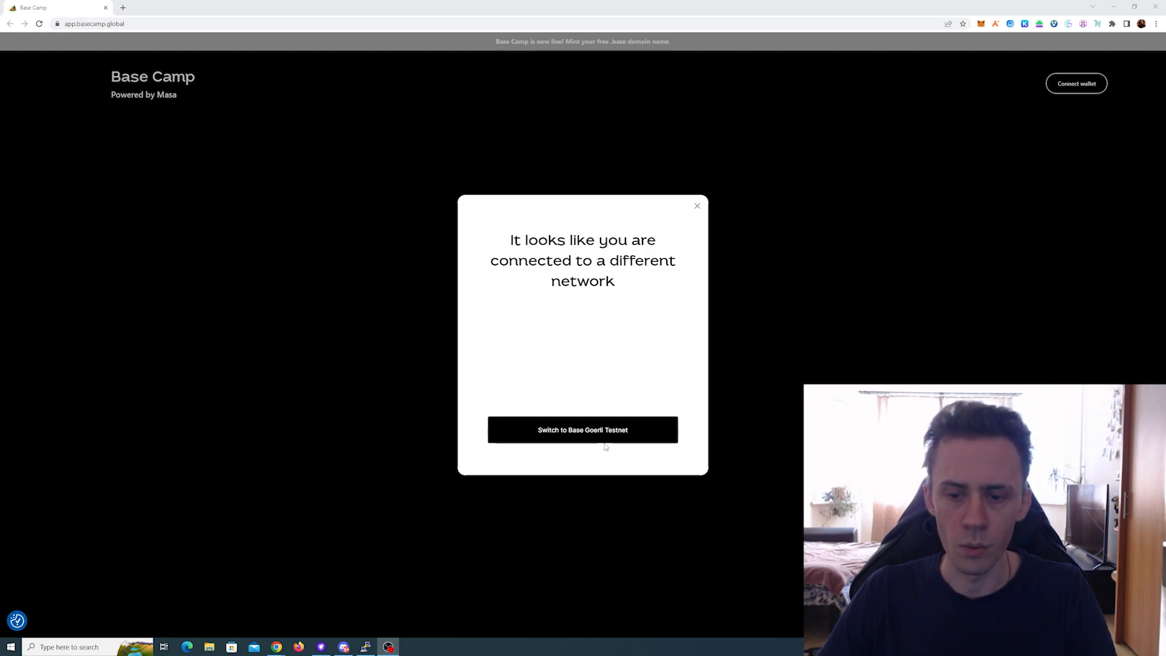
# - Switch the site to Base Goerli Testnet and approve the wallet's network change
pyautogui.click(581, 429)
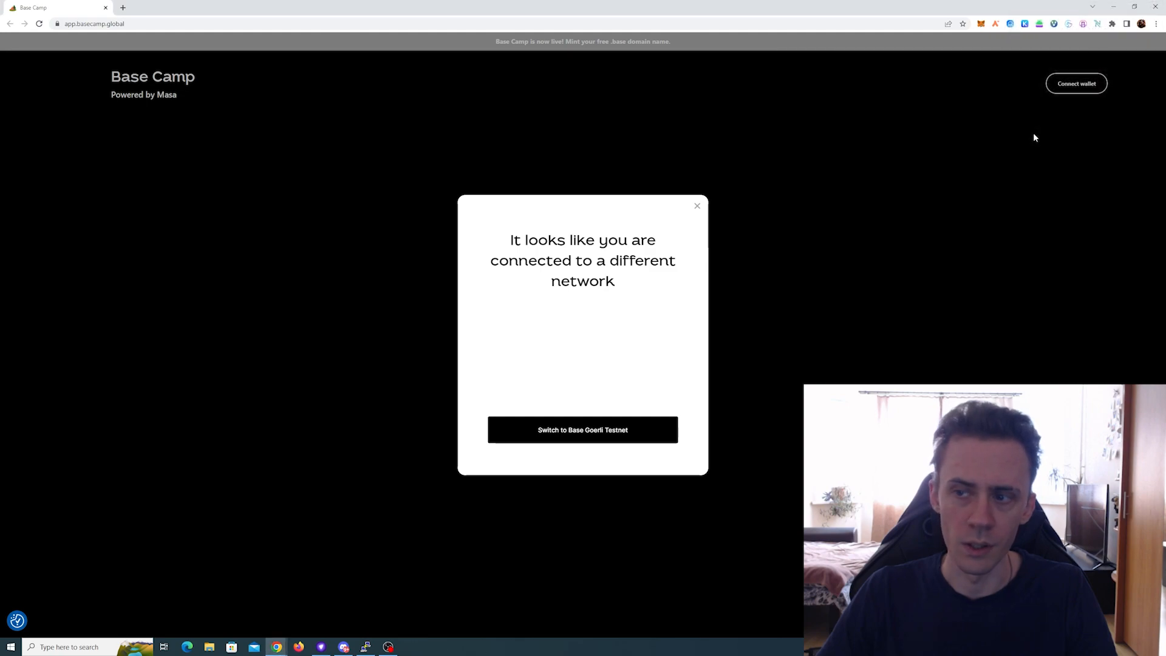
pyautogui.click(581, 430)
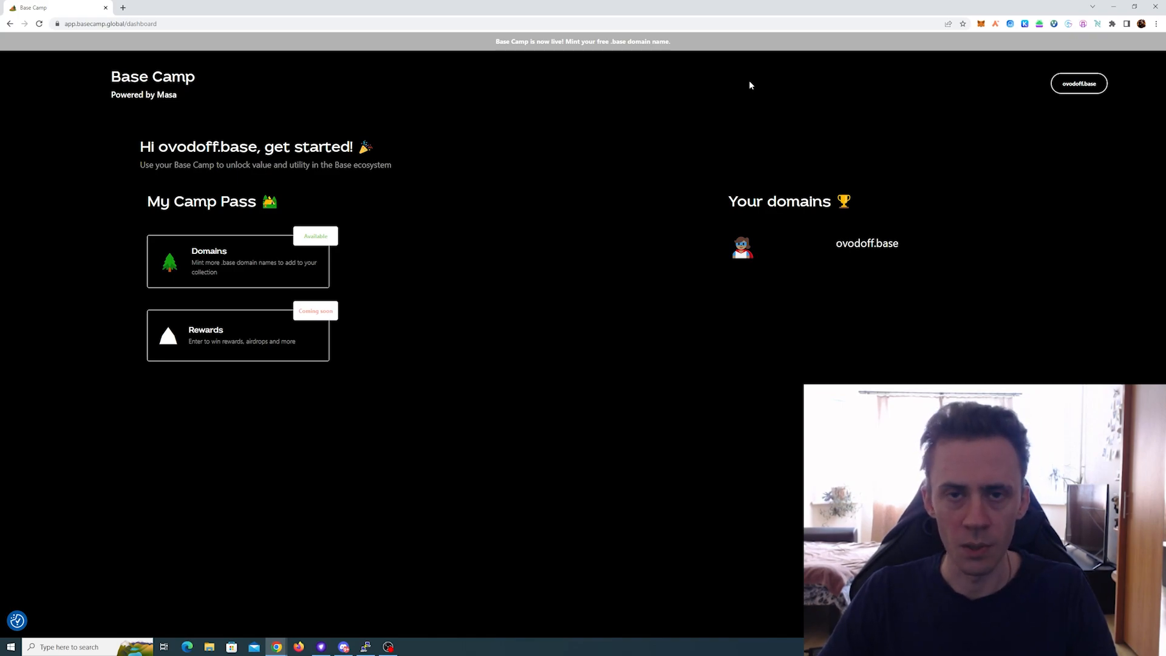
pyautogui.moveTo(733, 80)
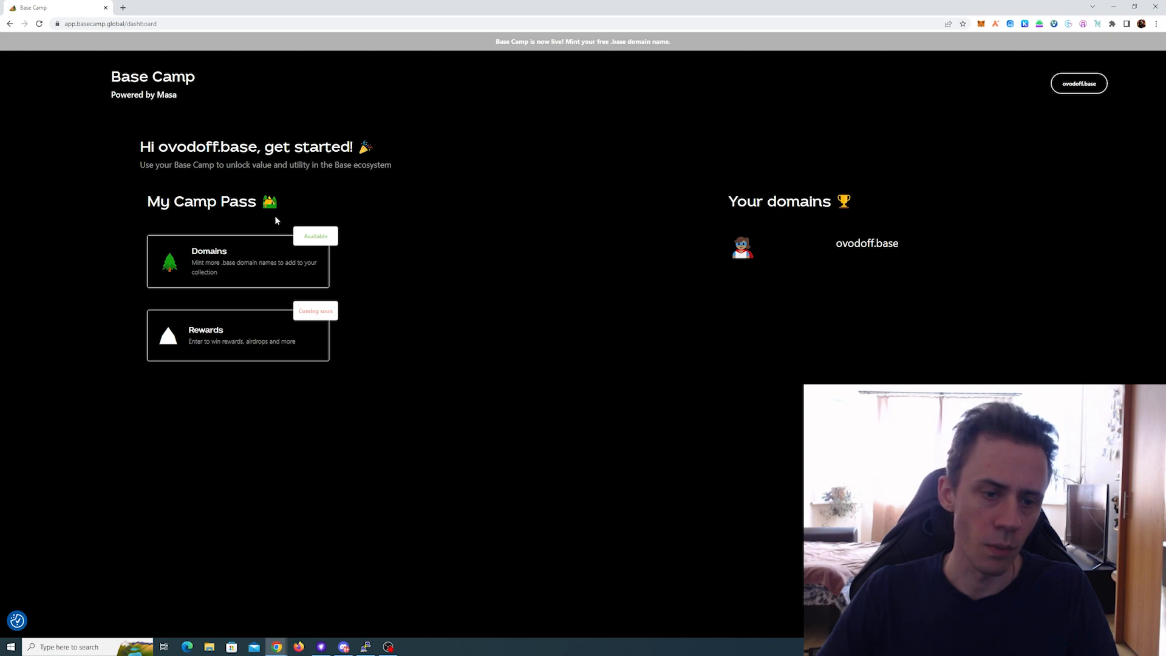
pyautogui.moveTo(254, 390)
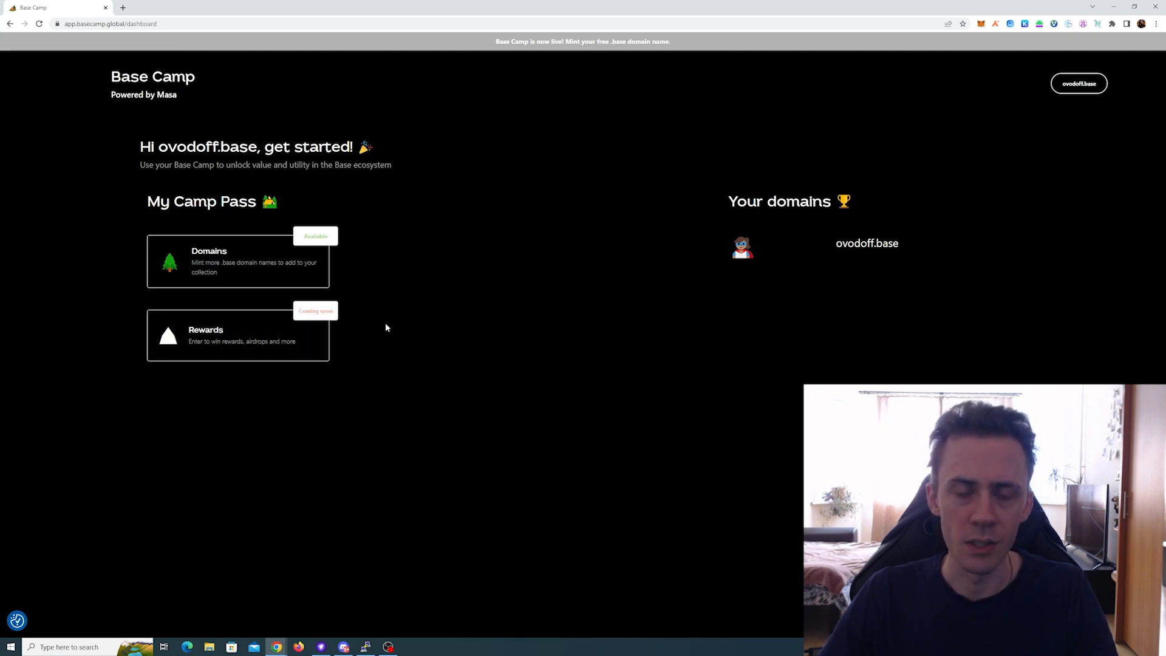
pyautogui.moveTo(389, 325)
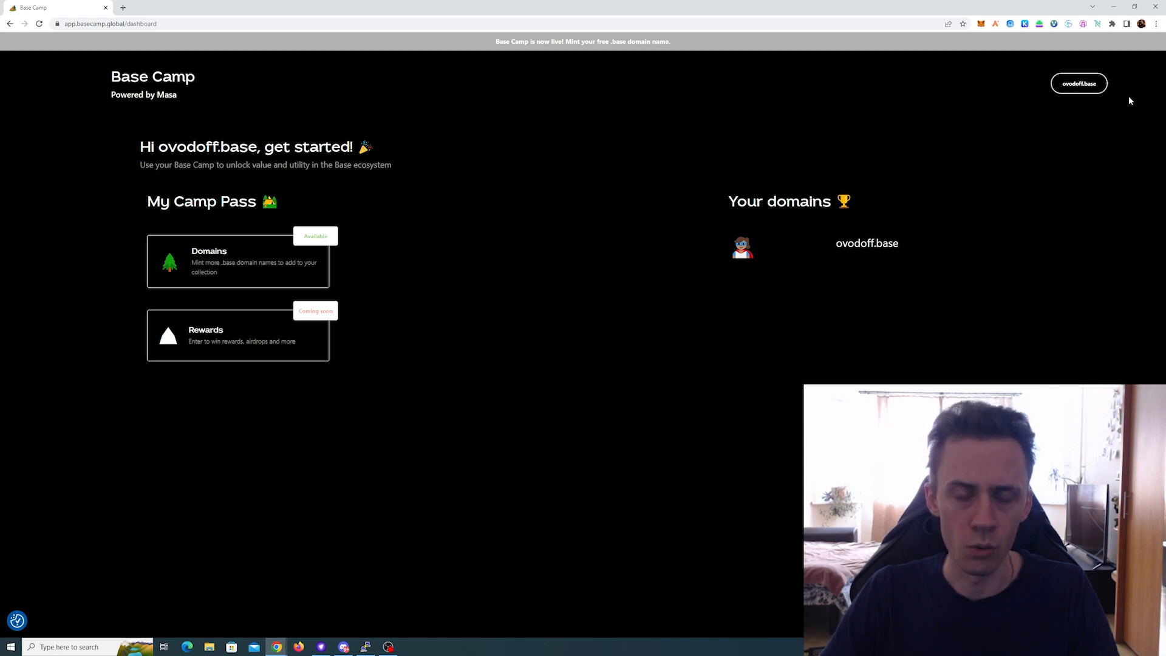
pyautogui.moveTo(1050, 104)
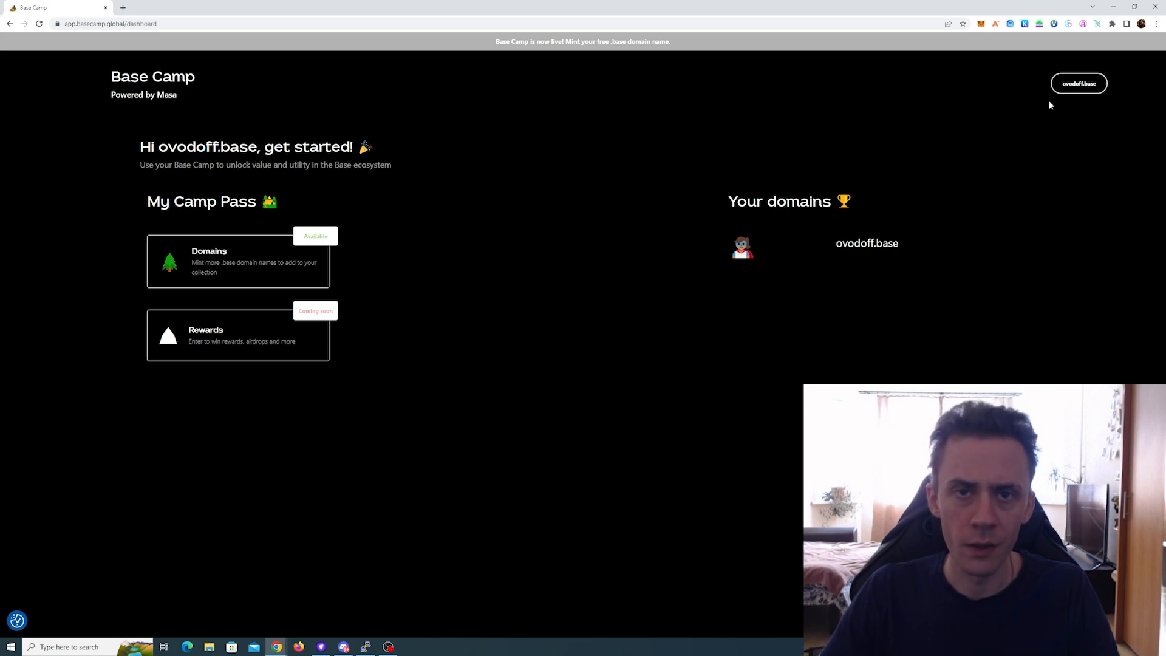